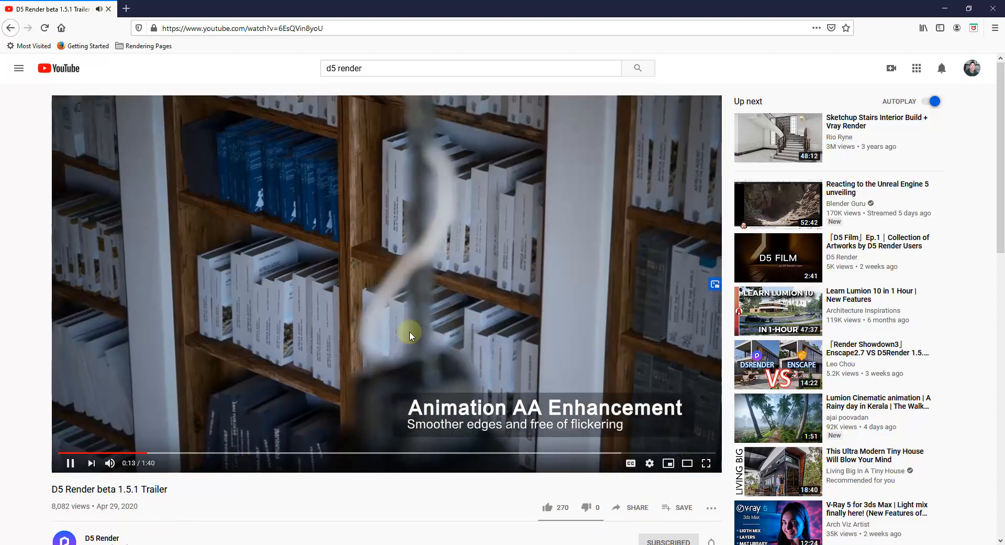
mouse_move(396, 499)
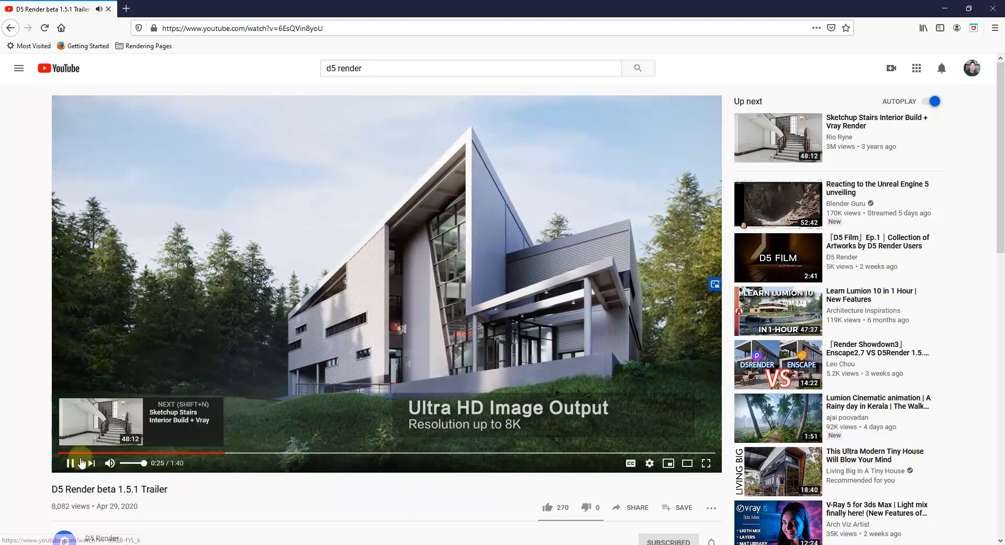
- Pause the D5 Render beta 1.5.1 trailer and jump to 0:39, the foliage assets section
left_click(69, 462)
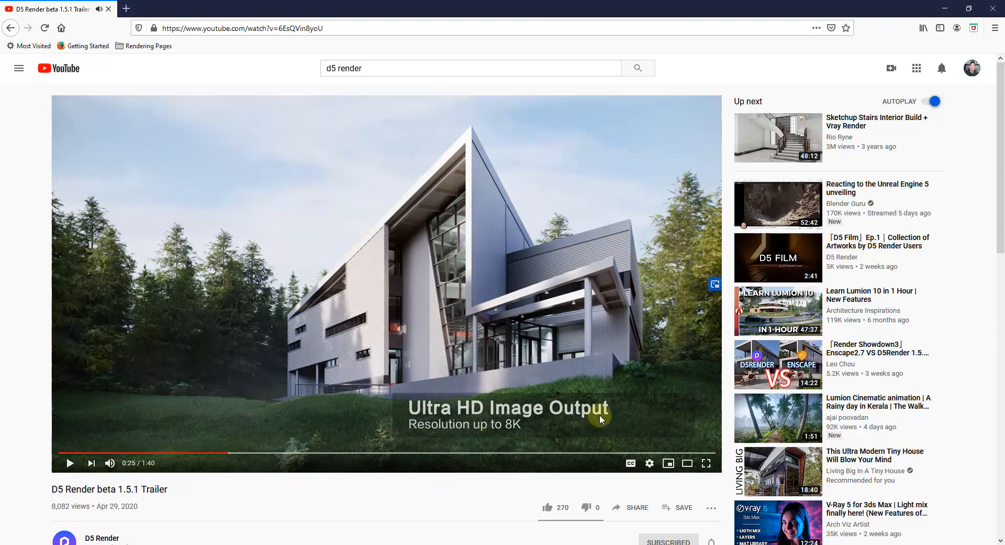
mouse_move(546, 422)
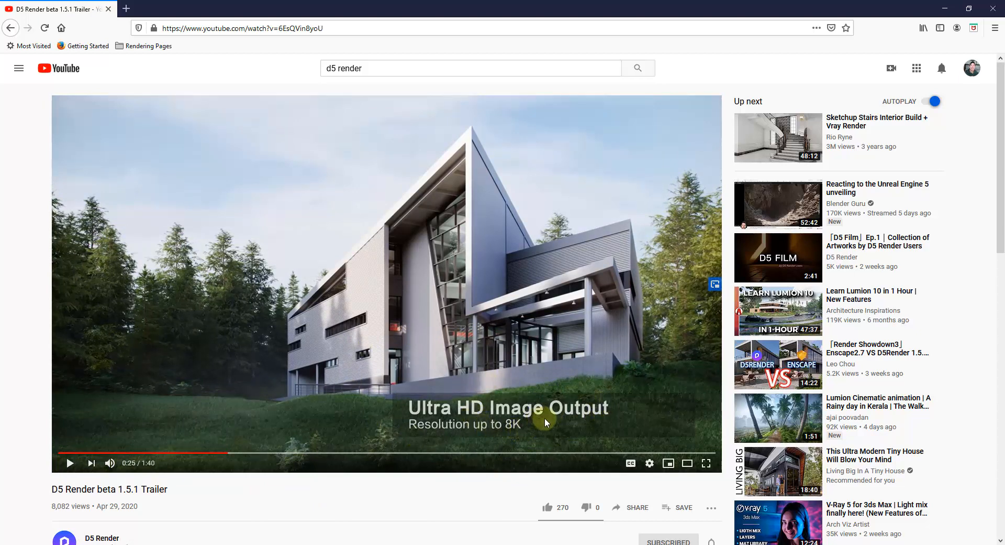
left_click(69, 462)
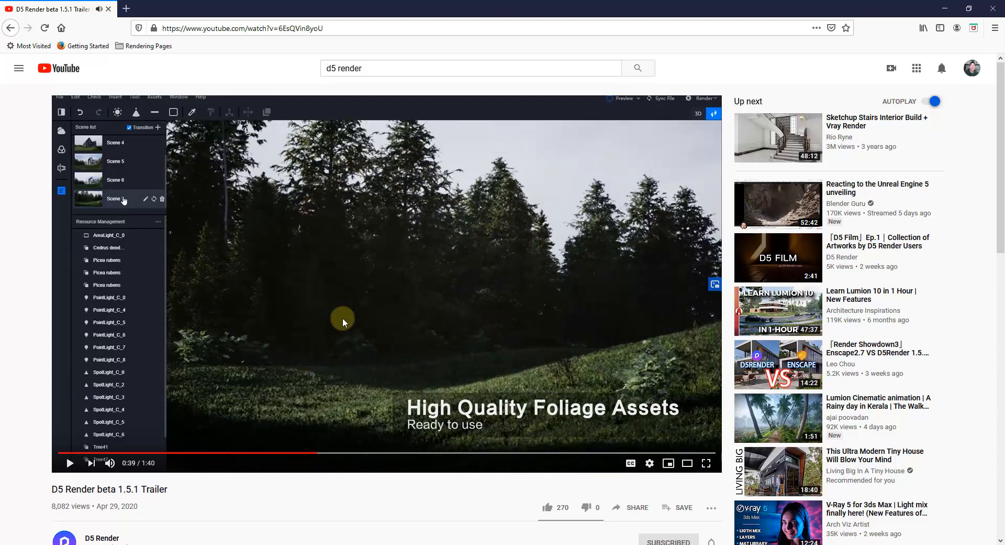
mouse_move(490, 345)
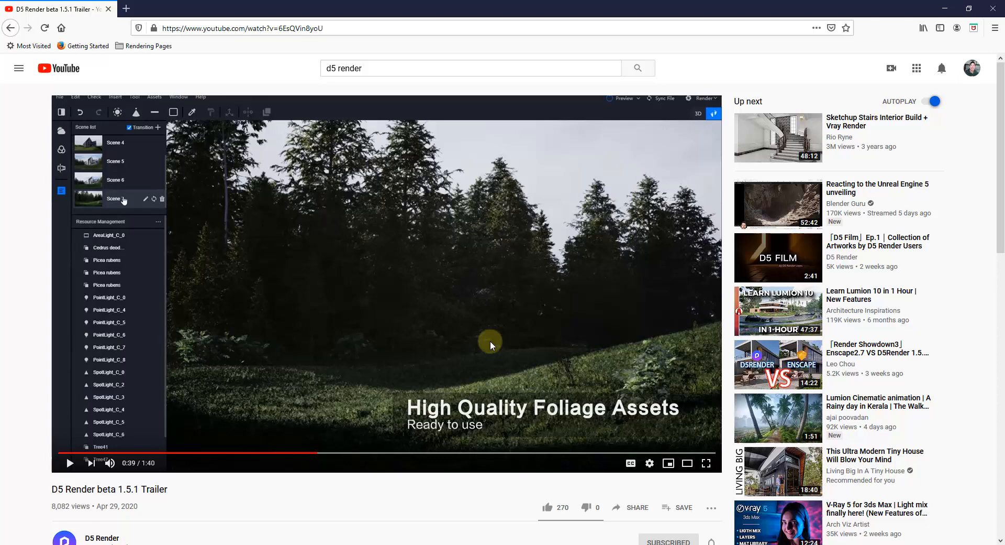
mouse_move(412, 297)
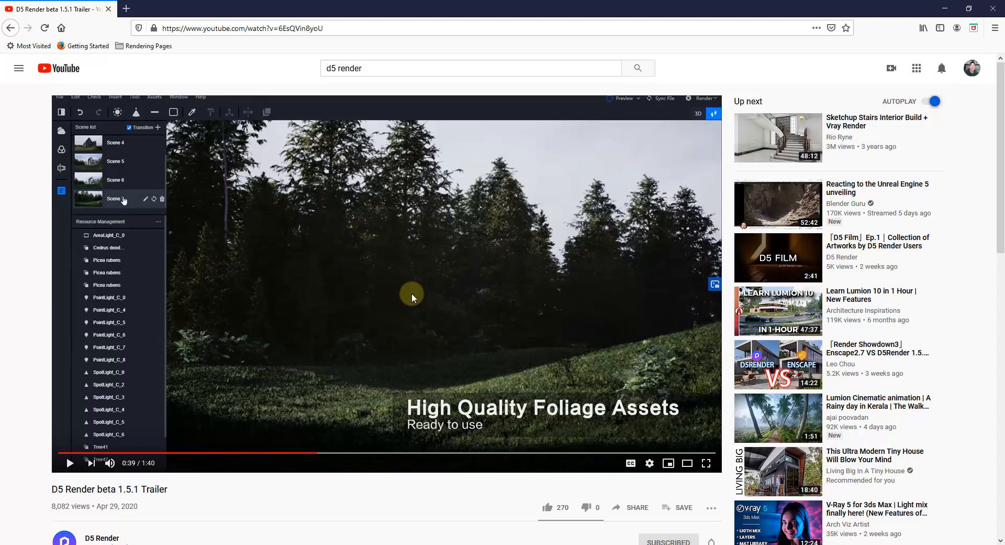
mouse_move(463, 356)
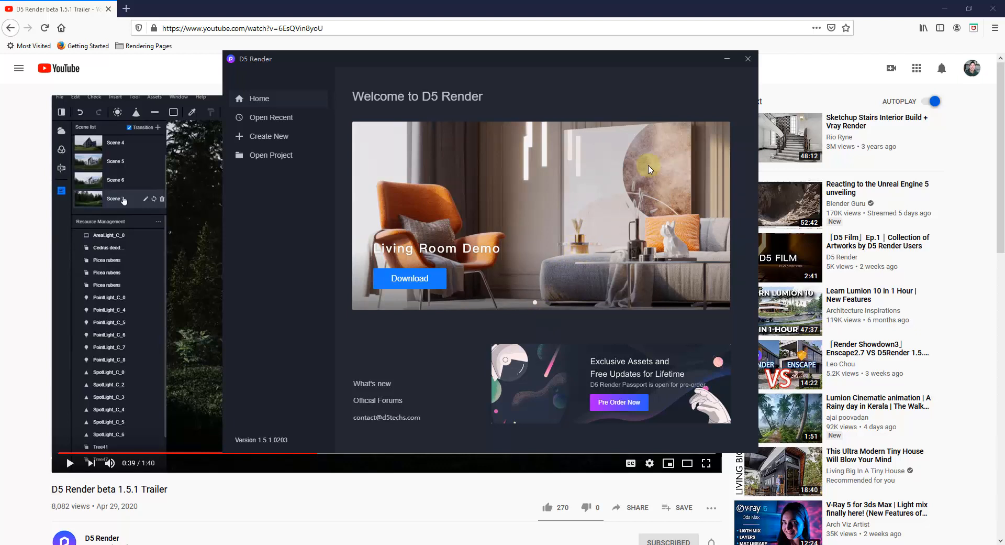
mouse_move(633, 226)
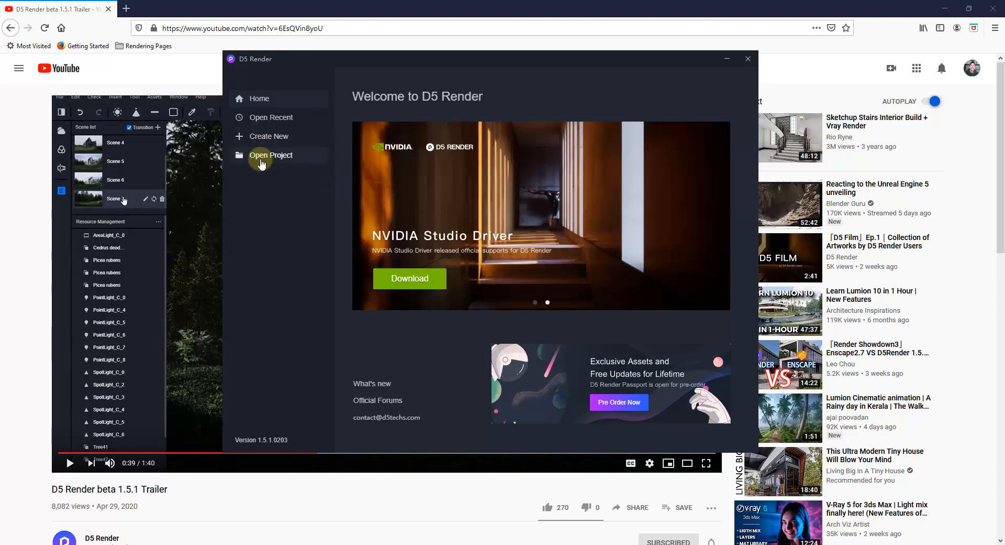
- Open the Terrain SketchUp file through Open Project
left_click(271, 155)
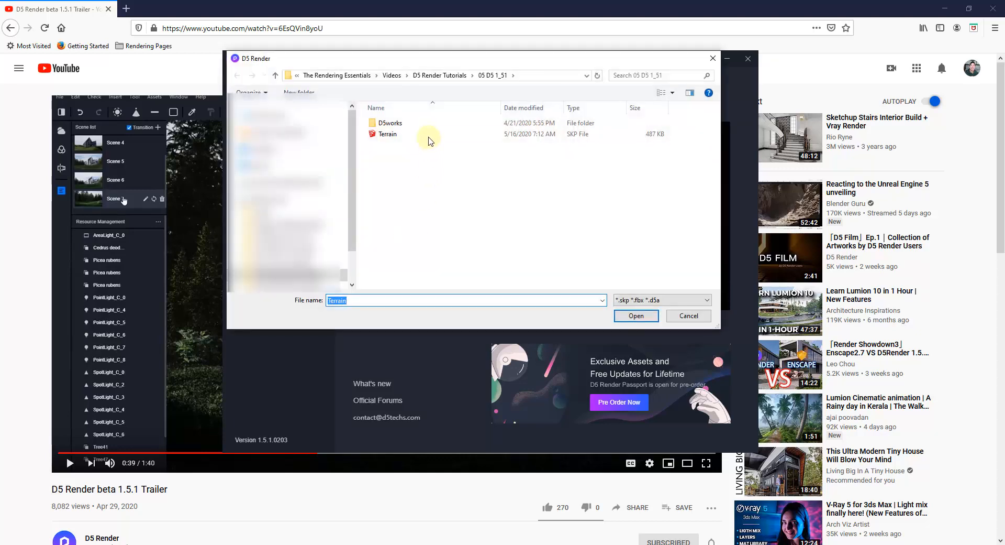
left_click(387, 133)
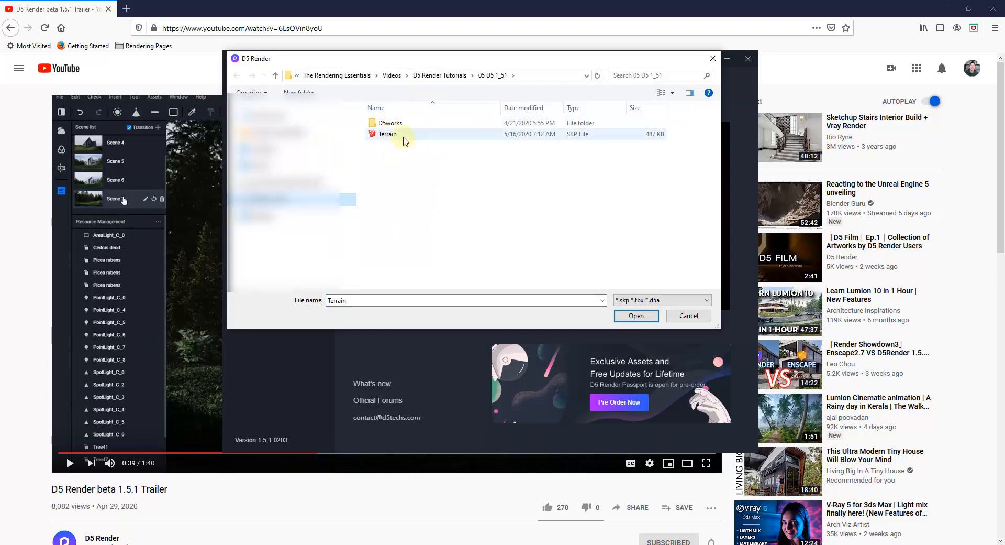
mouse_move(388, 134)
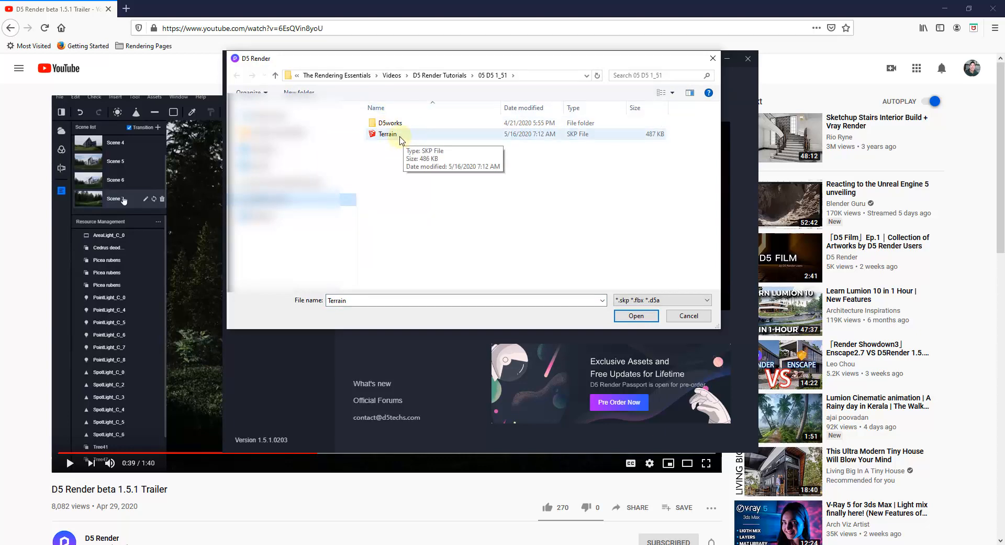
left_click(634, 316)
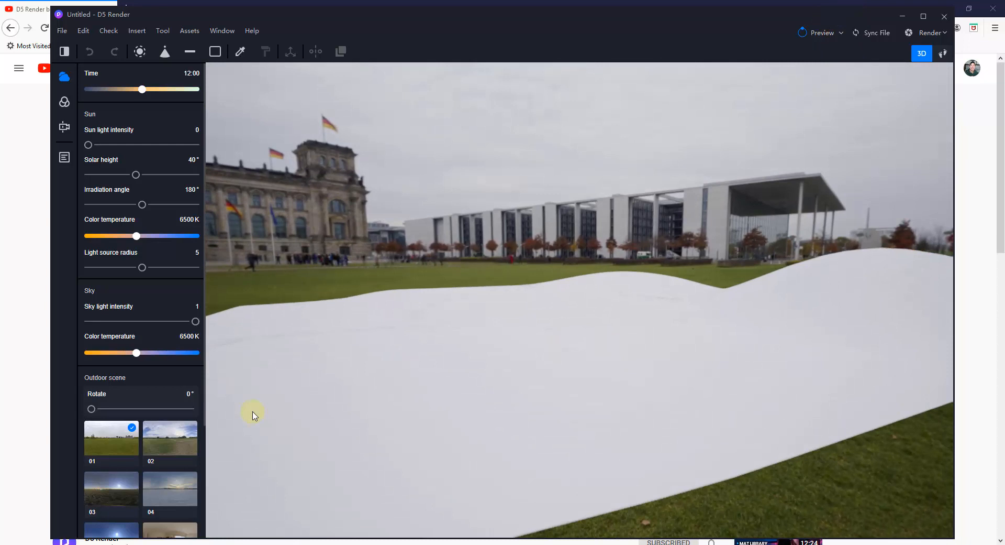
mouse_move(160, 443)
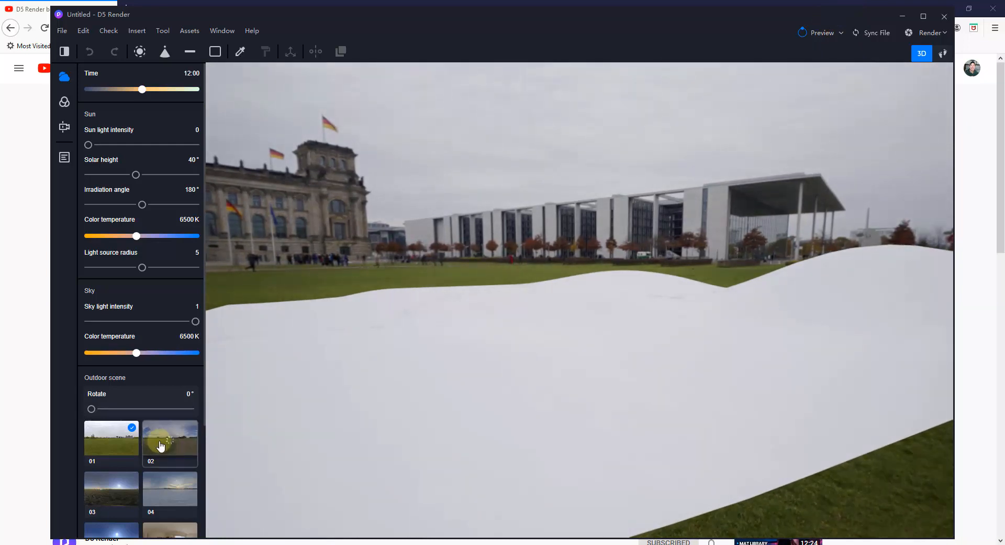
- Switch the environment to outdoor scene 02 and bring up the asset library
left_click(169, 441)
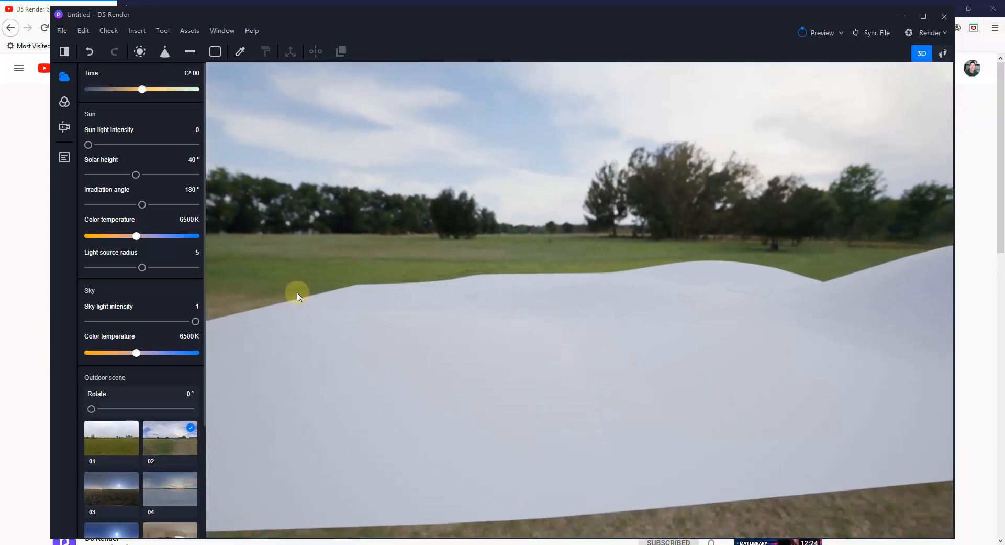
left_click(190, 31)
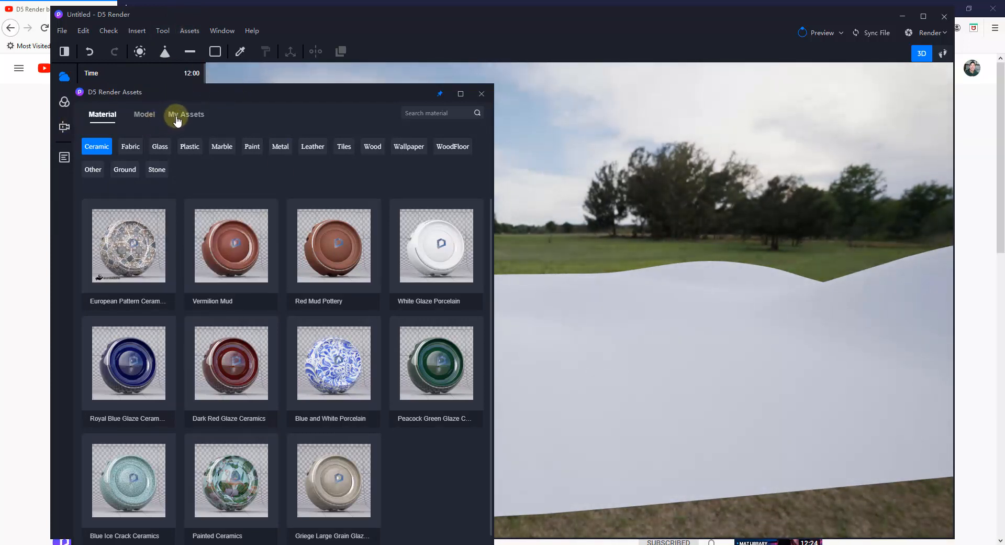
- Show the broadleaf tree models in the library and scroll to Tree36
left_click(185, 114)
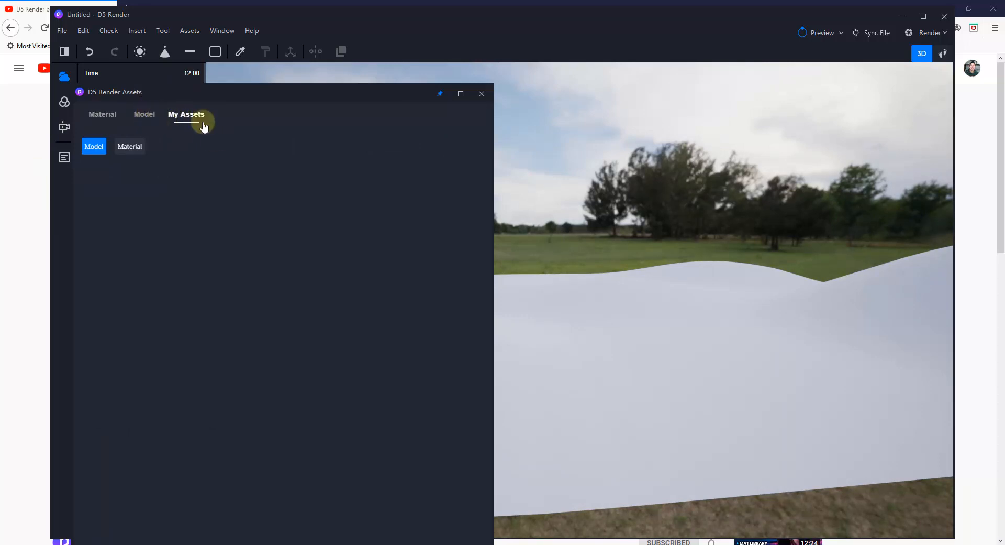
left_click(144, 114)
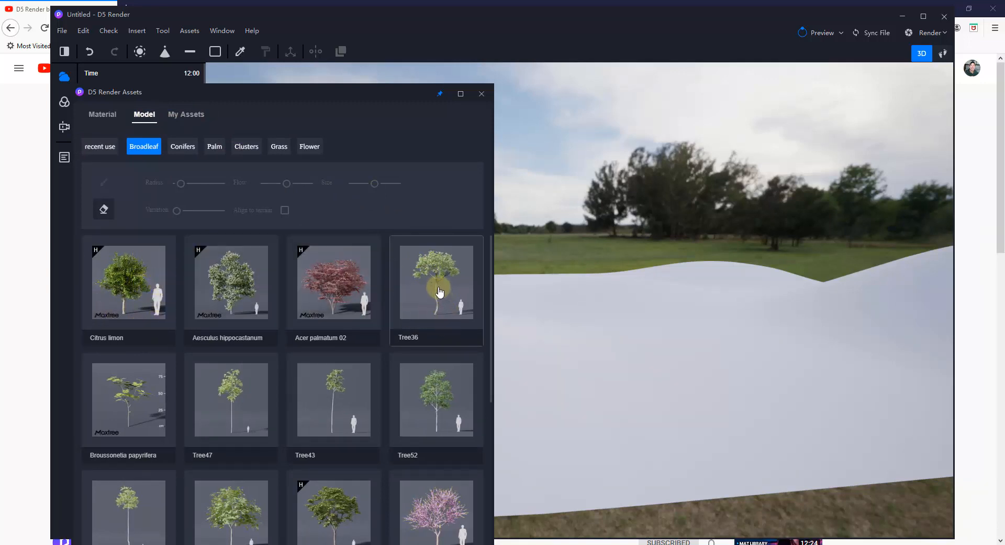
scroll("down", 3)
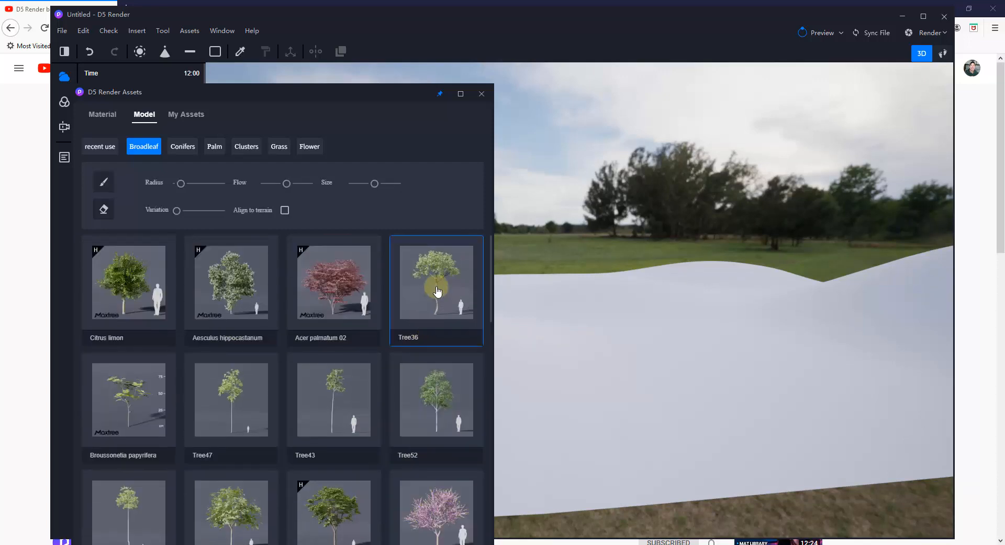
- Pick the Tree36 model and place it on the terrain
left_click(541, 385)
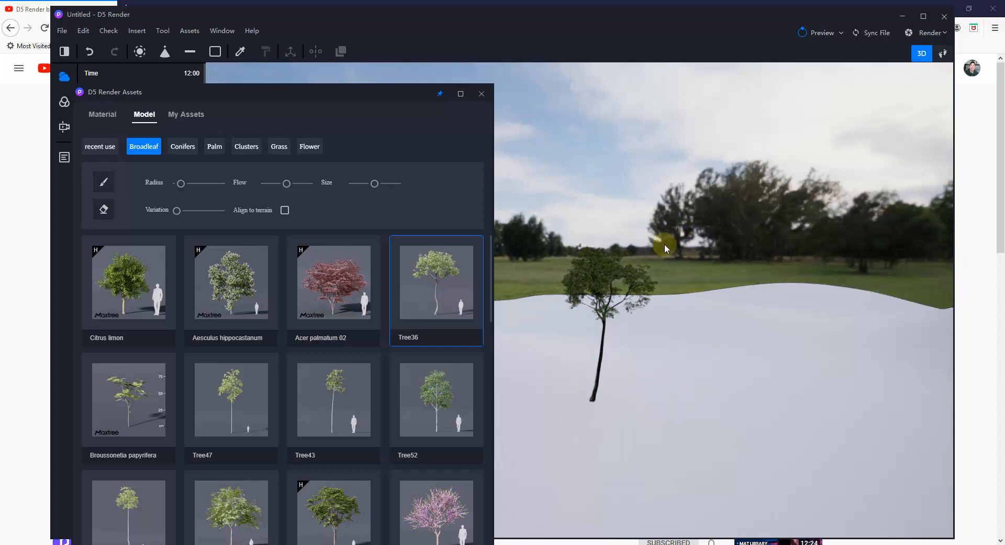
left_click(129, 283)
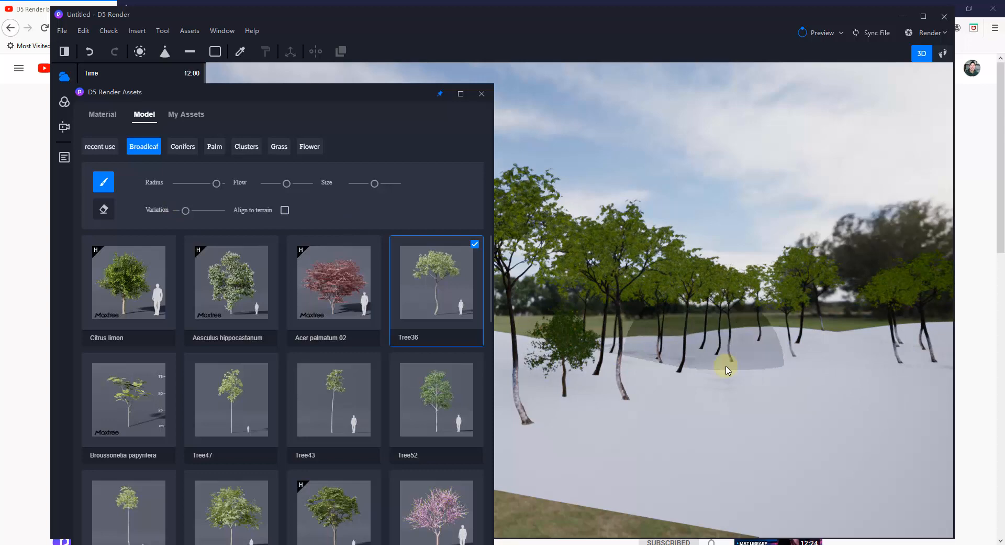
- Brush-paint a wide grove of Tree36 trees across the terrain
left_click_drag(728, 370, 869, 374)
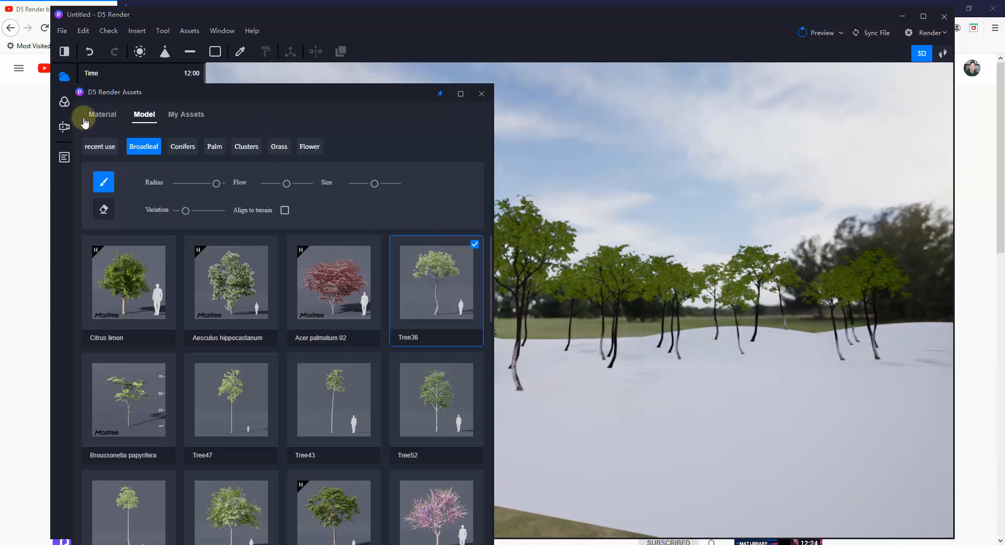
- Apply the Green Mossy Woodland ground material to the terrain
left_click(102, 114)
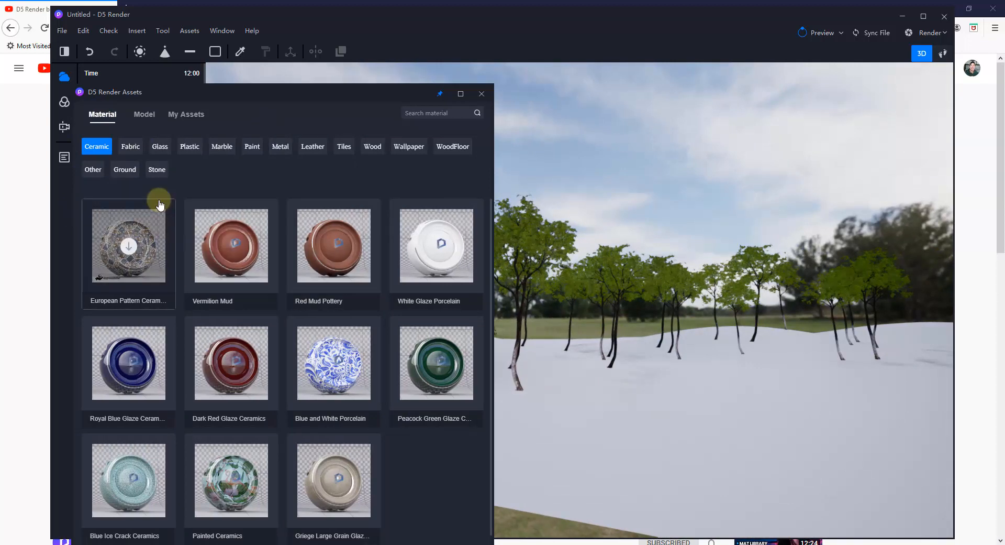
left_click(125, 169)
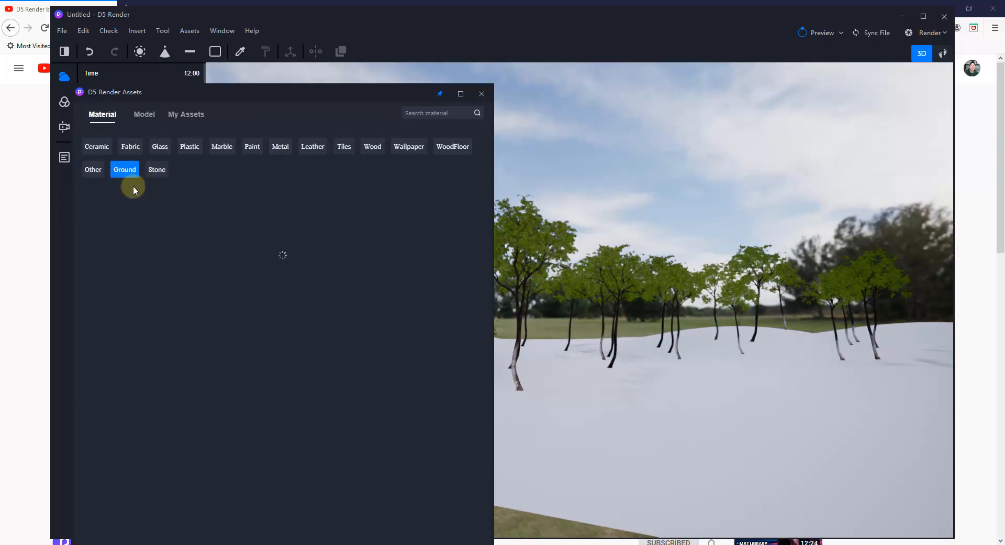
left_click(125, 170)
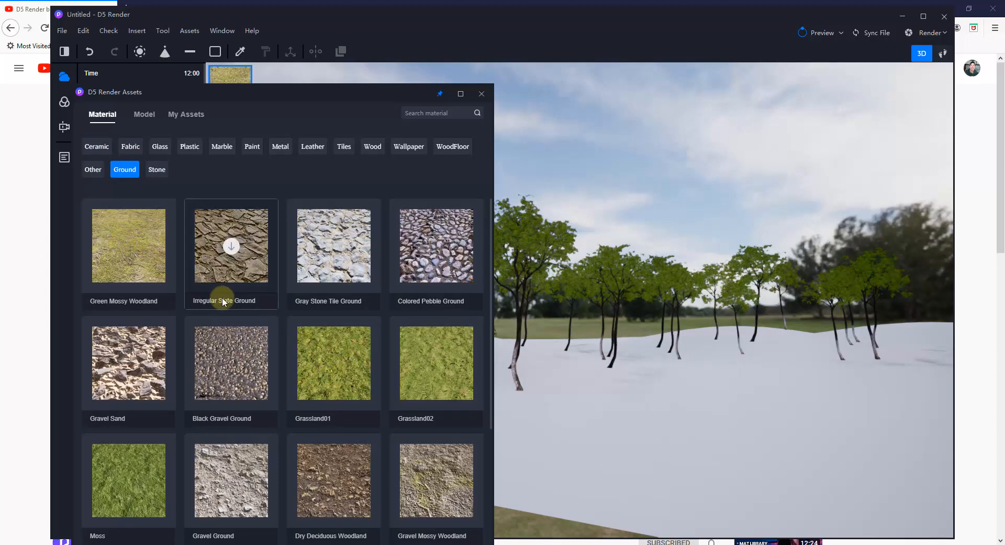
left_click_drag(231, 245, 737, 441)
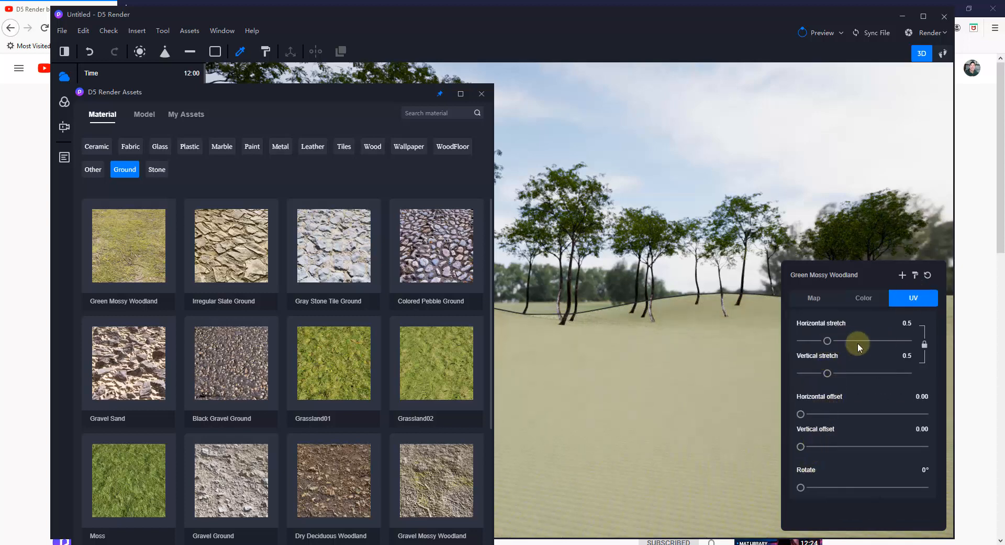
- Set the mossy texture's UV stretch to 0.04 for fine tiling
left_click_drag(827, 341, 806, 340)
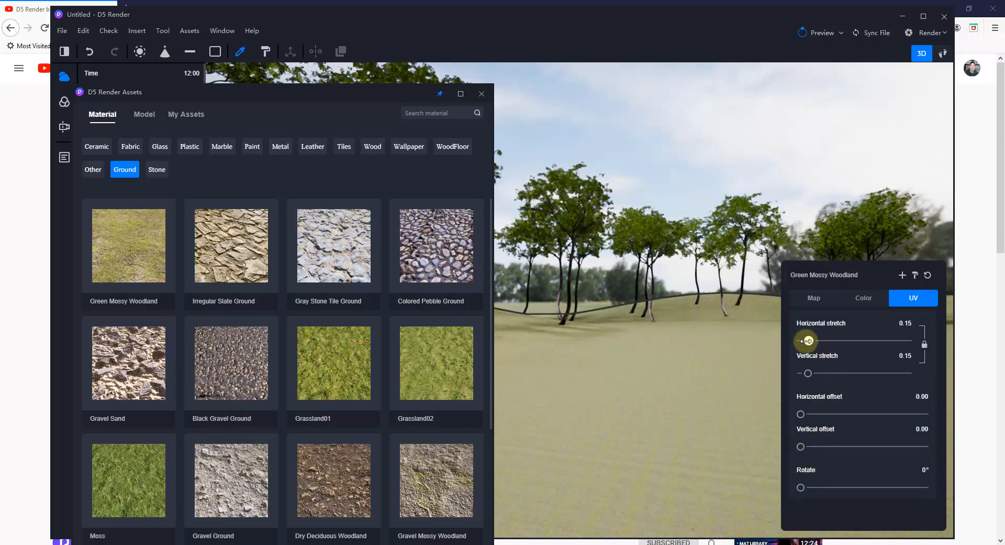
left_click_drag(807, 340, 801, 340)
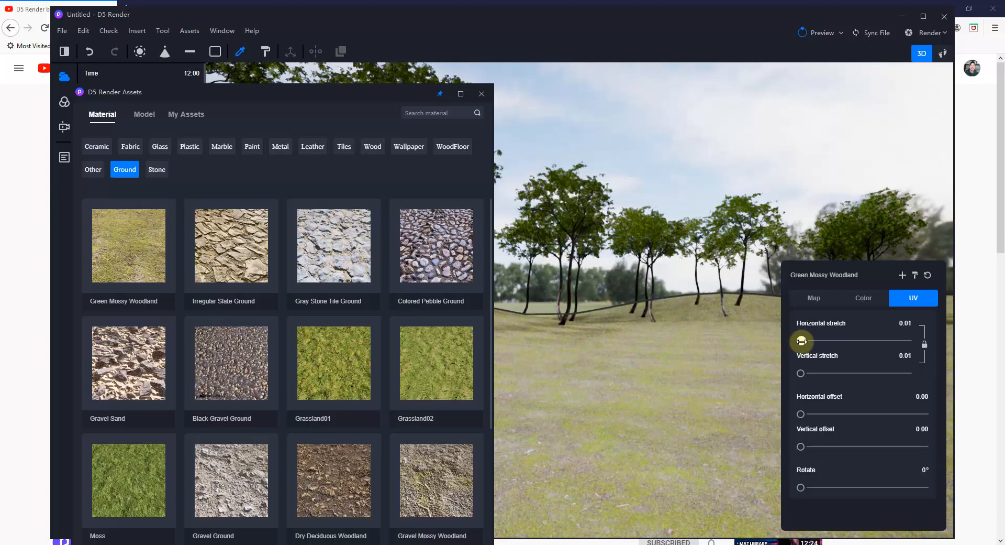
left_click_drag(802, 341, 814, 340)
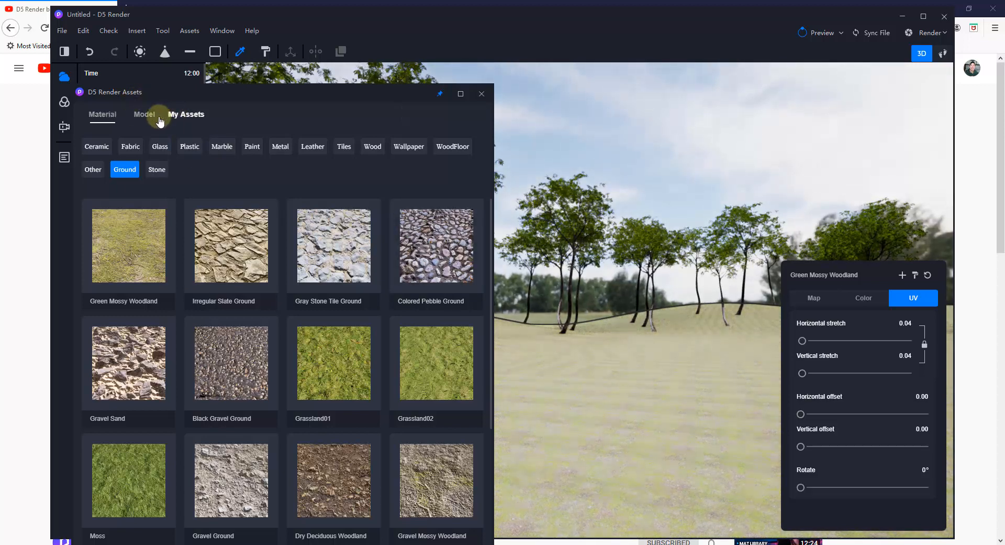
- Select Grass26 from the Grass model category for brush painting
left_click(144, 114)
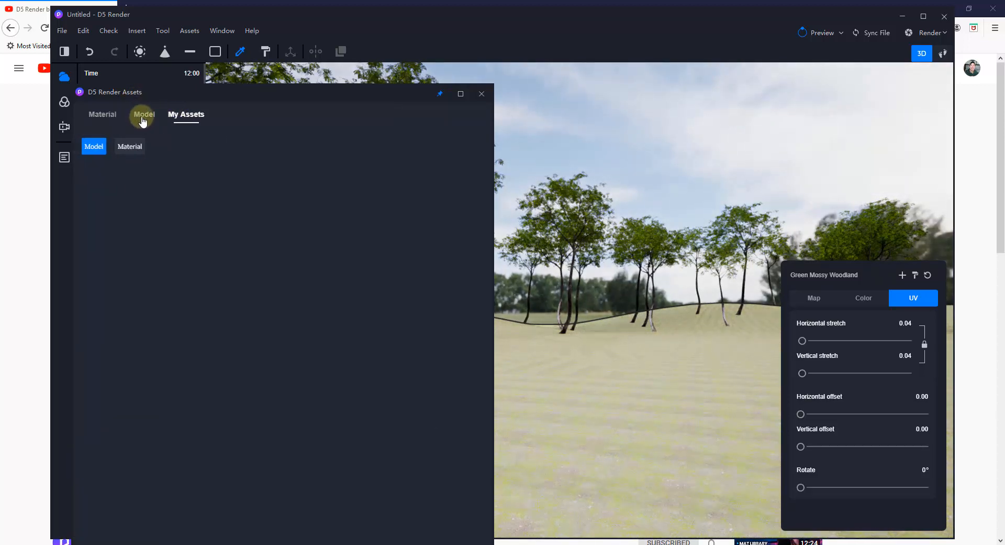
left_click(144, 114)
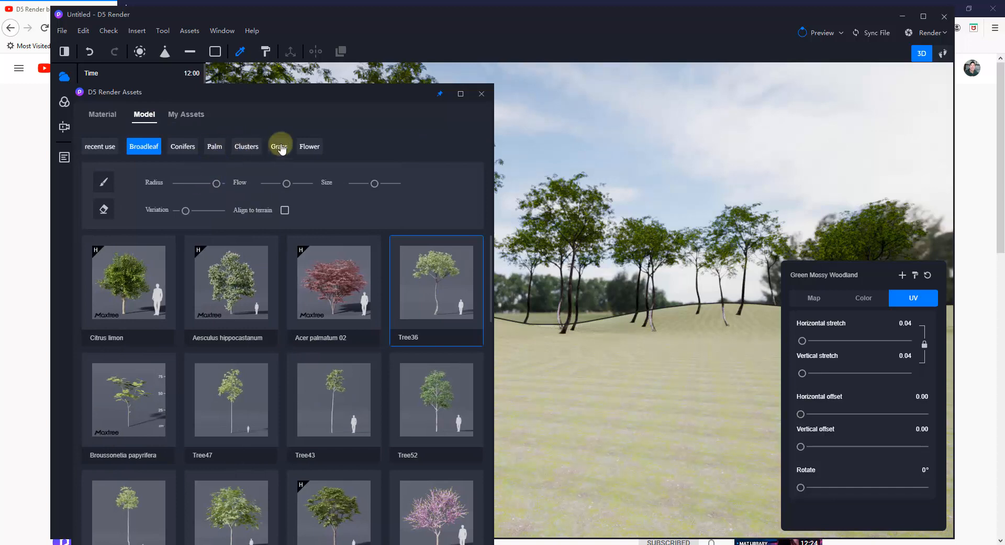
left_click(279, 146)
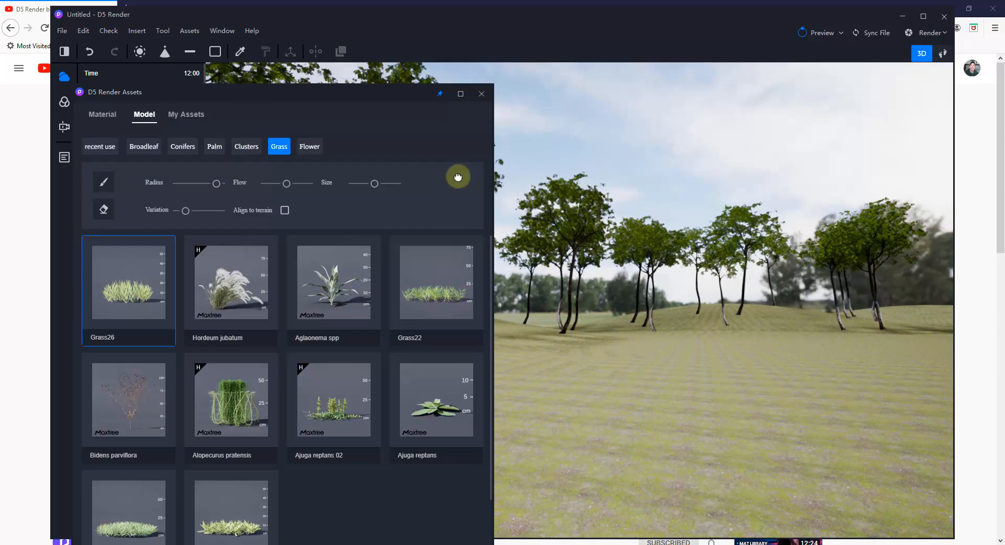
left_click(436, 282)
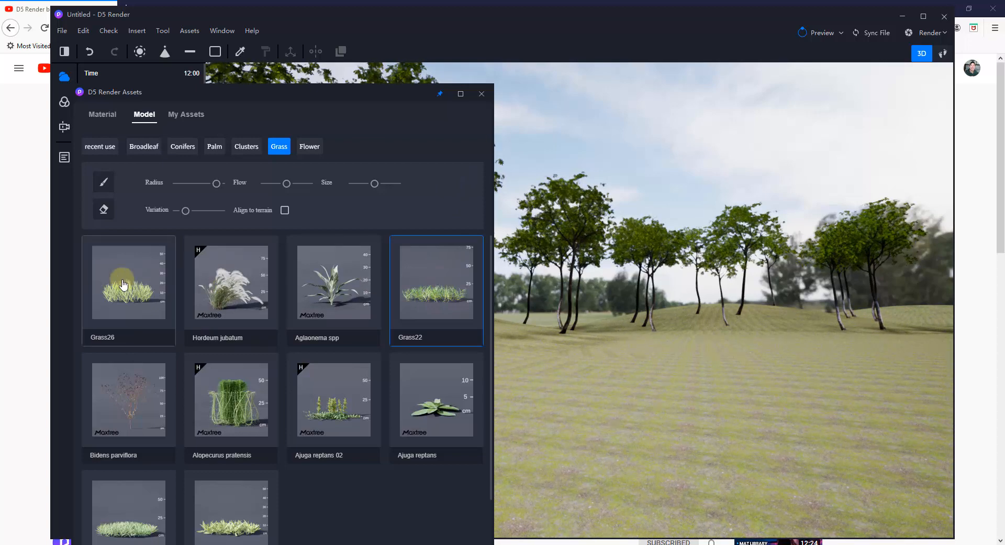
left_click(128, 282)
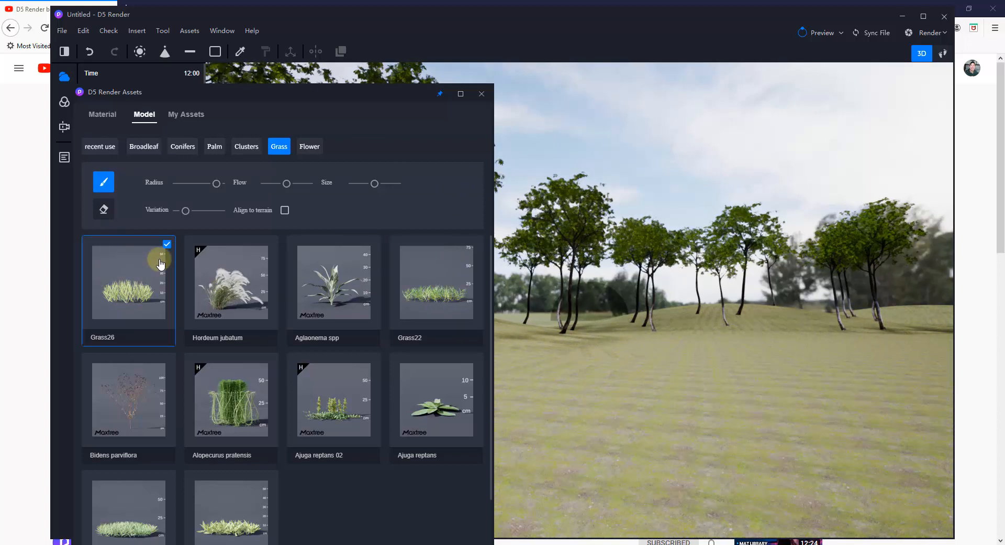
left_click(436, 281)
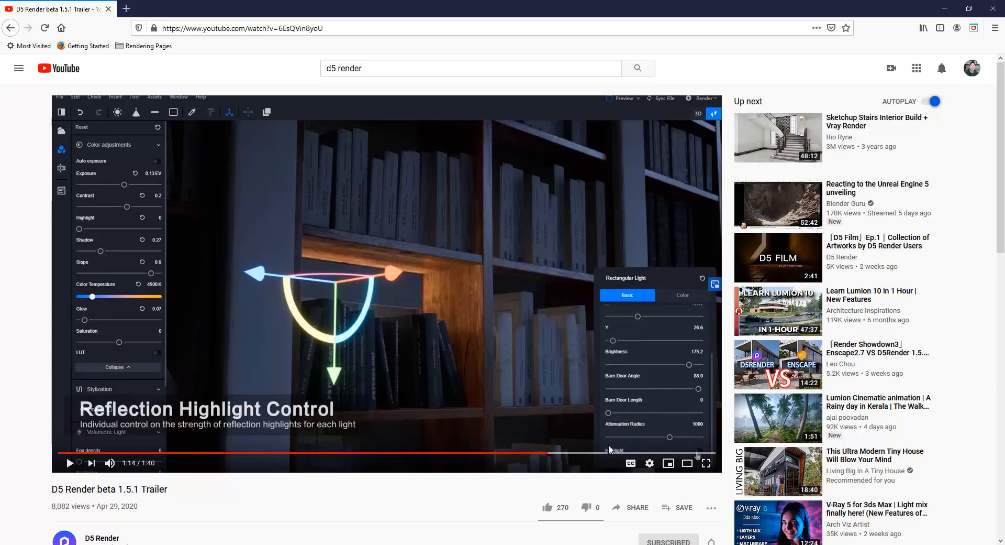
mouse_move(513, 350)
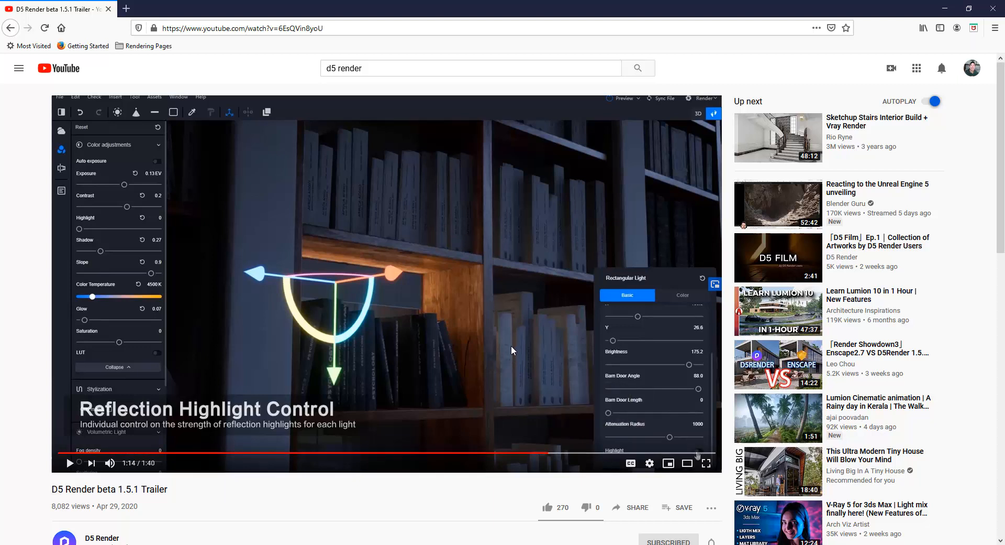
- Toggle playback of the D5 Render beta 1.5.1 trailer on YouTube
left_click(69, 462)
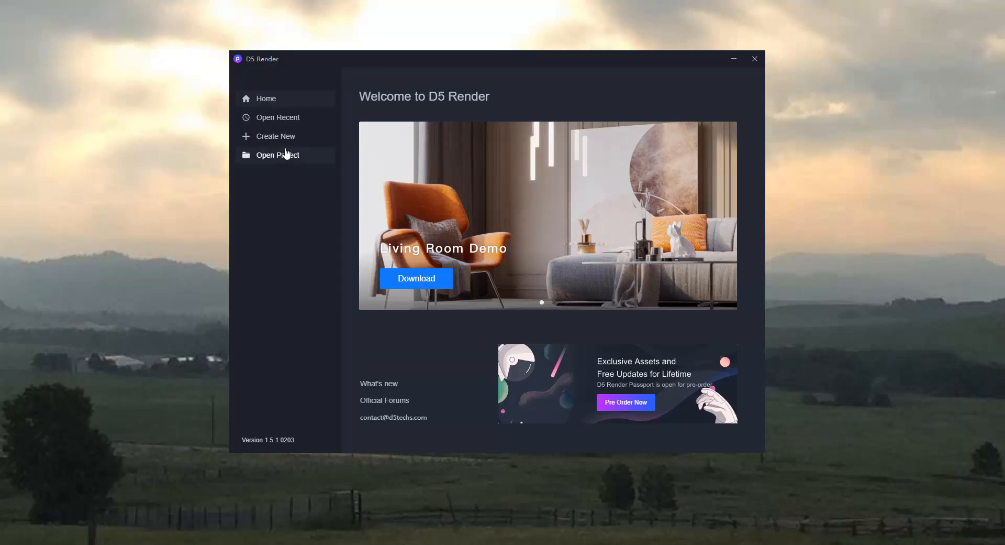
mouse_move(472, 147)
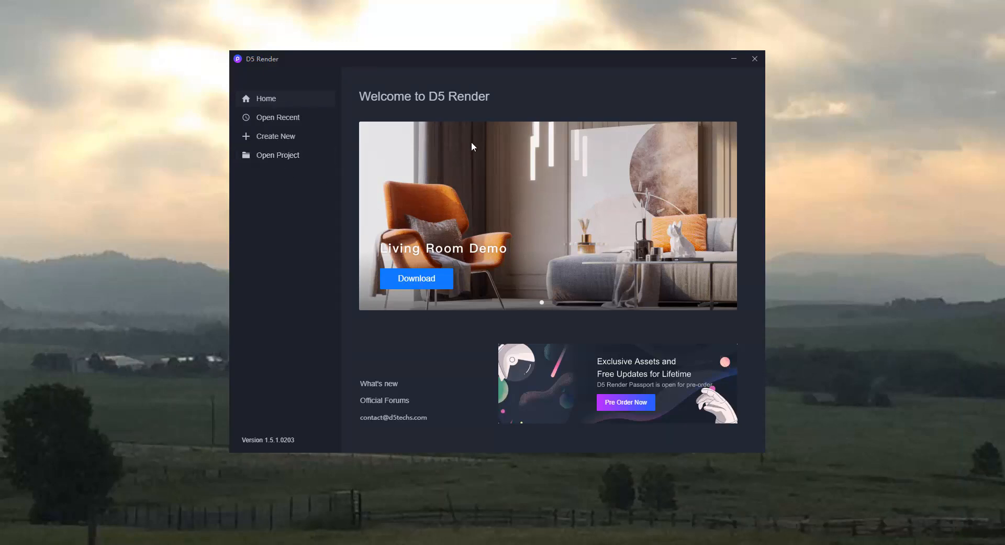
mouse_move(597, 223)
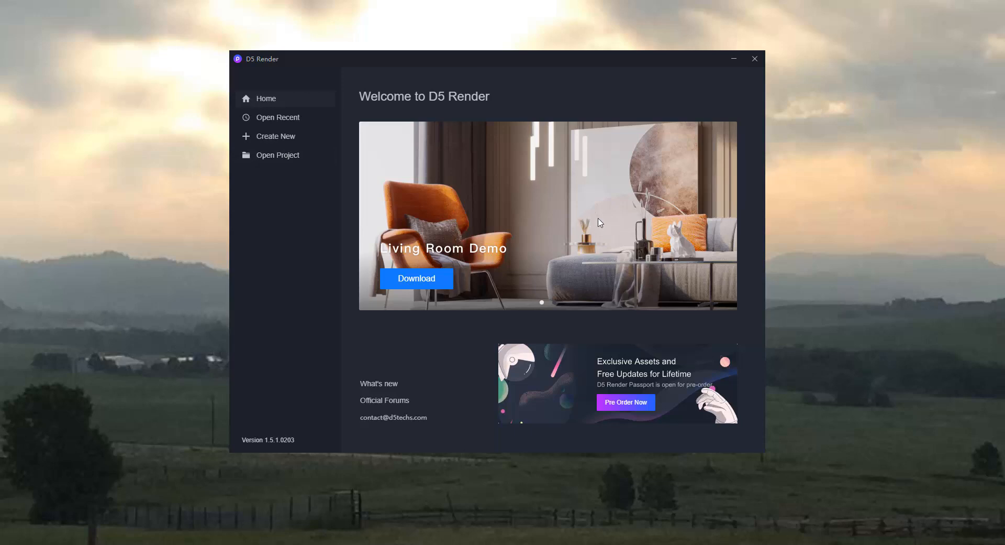
- Open the D5works.drs living room demo project from the welcome screen
left_click(277, 155)
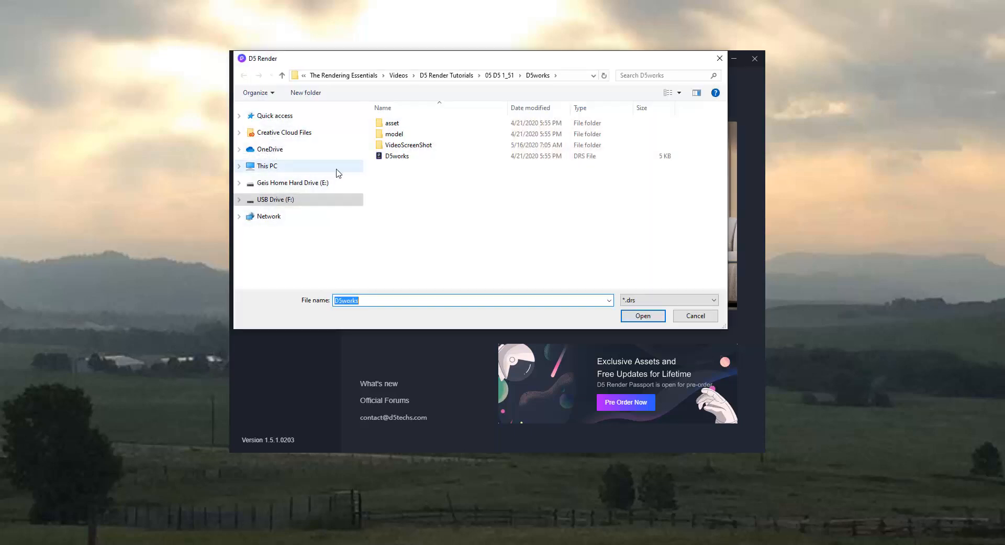
left_click(642, 316)
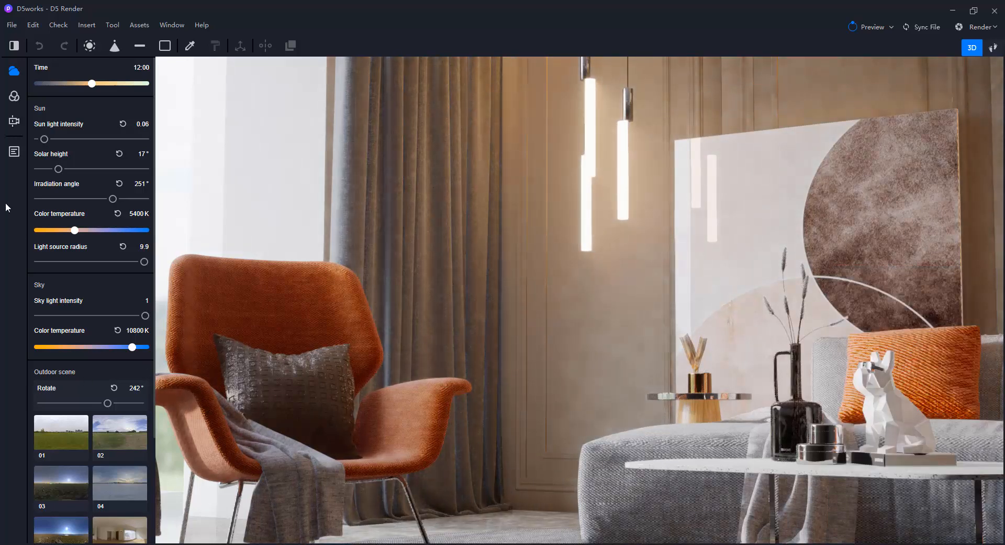
- Apply saved scene 1 from the scene list to show the whole living room
left_click(14, 151)
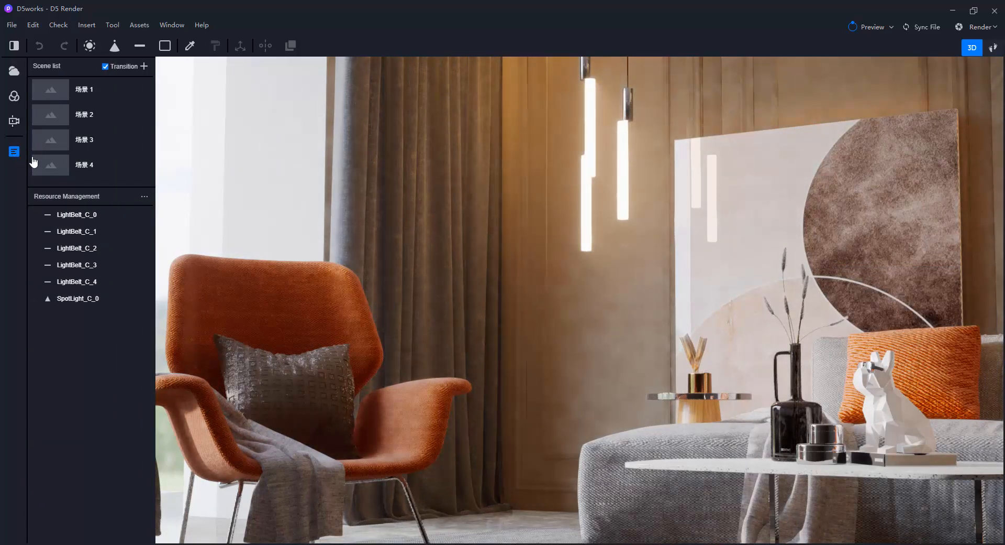
left_click(77, 231)
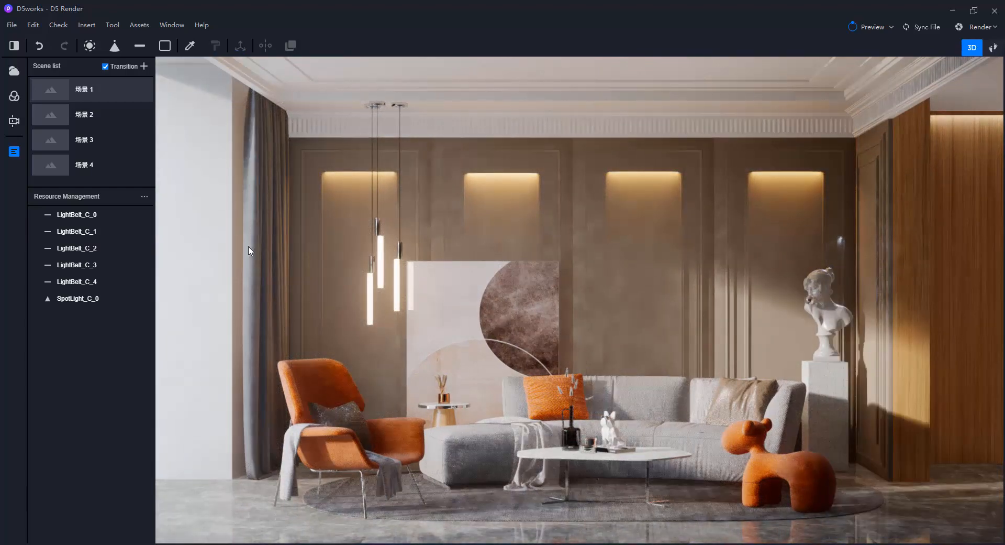
- View saved scenes 2, 3 and 4, ending on the armchair and sofa close view
left_click(83, 114)
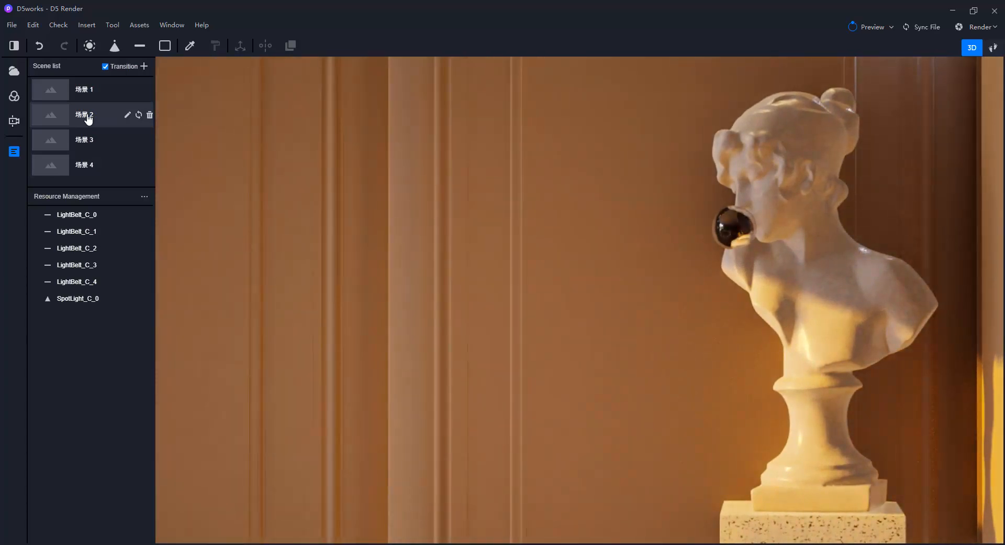
double_click(84, 140)
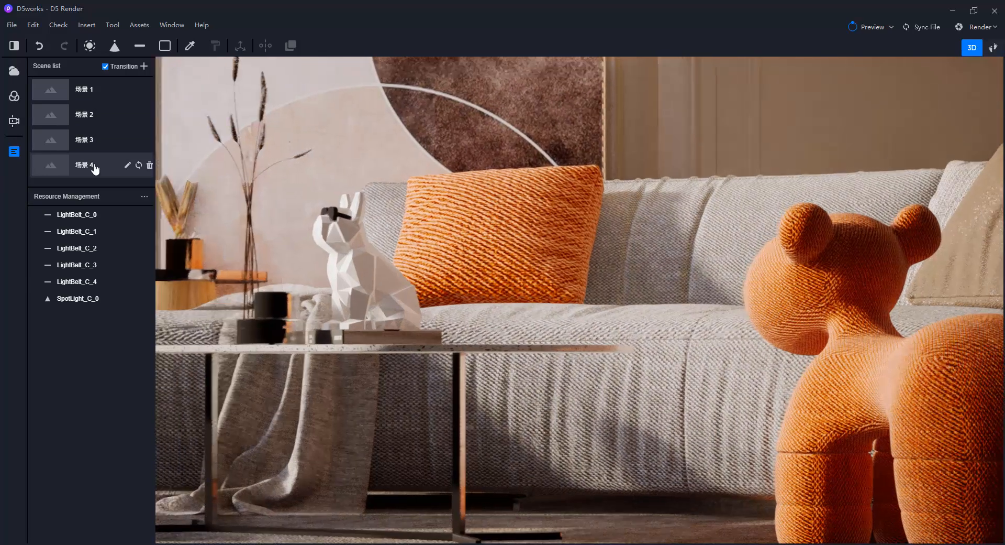
left_click(84, 164)
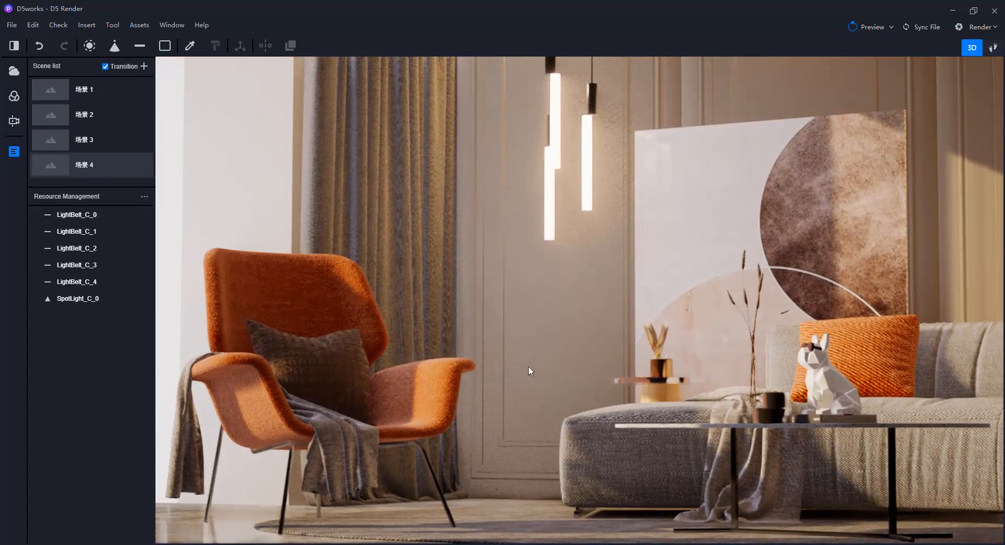